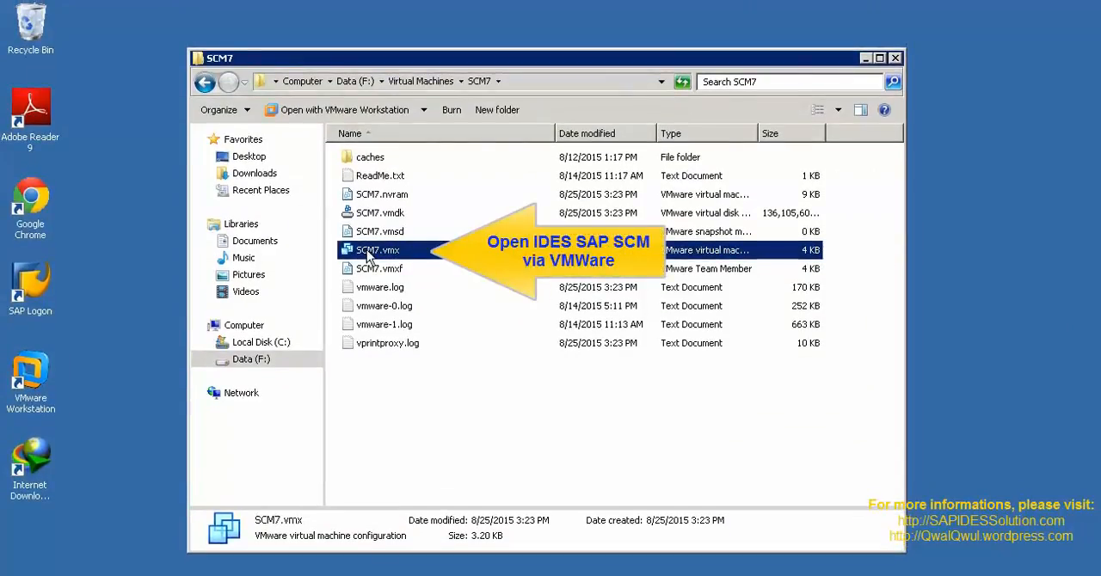
# - Load SCM7.vmx and review its 10 GB memory and 900 GB disk settings without changes
pyautogui.doubleClick(376, 250)
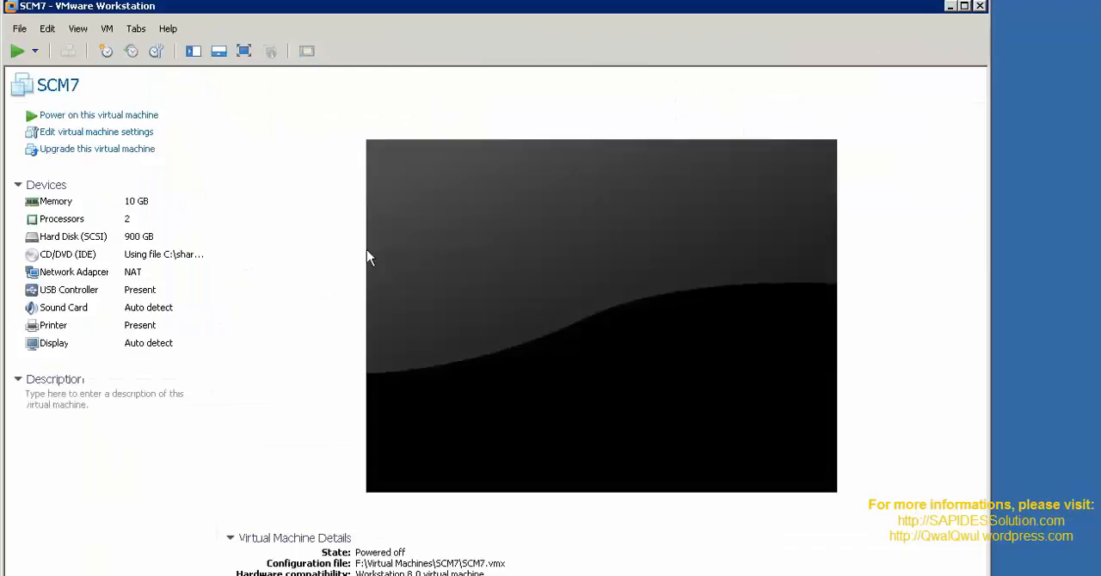
pyautogui.moveTo(124, 131)
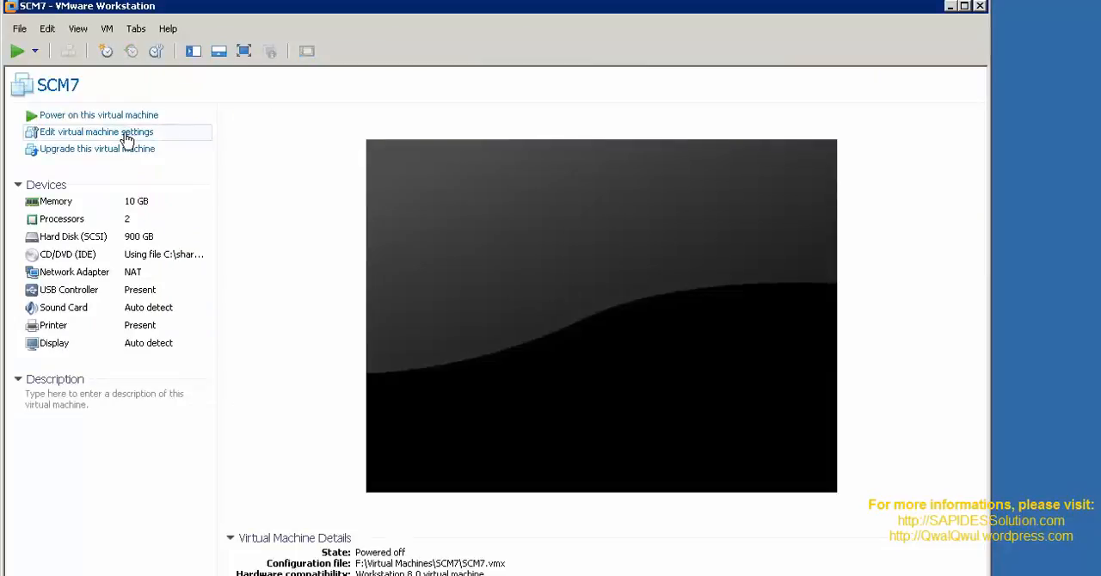
pyautogui.click(96, 130)
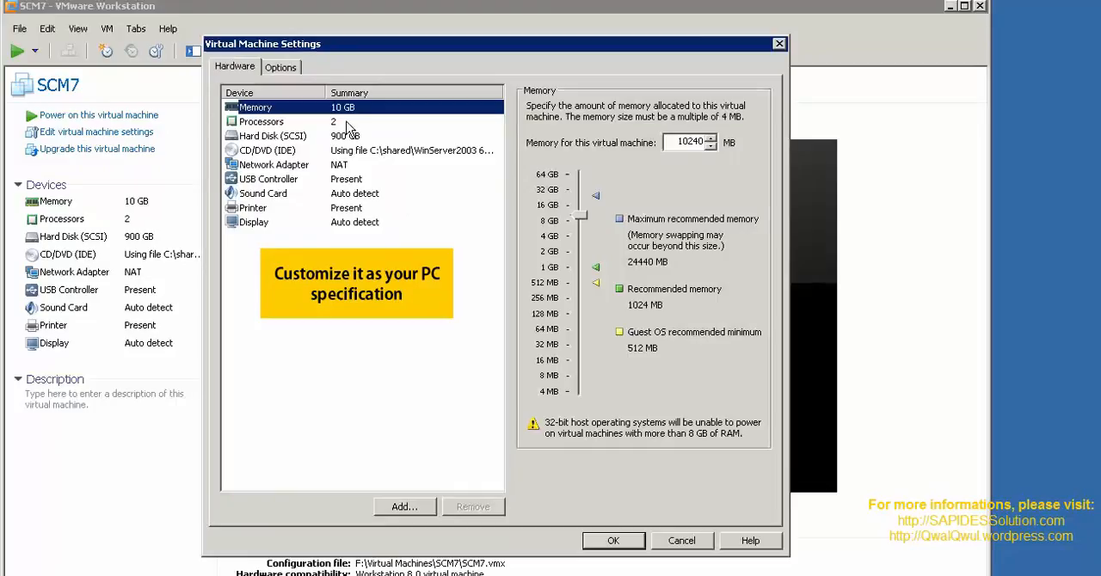
pyautogui.click(272, 134)
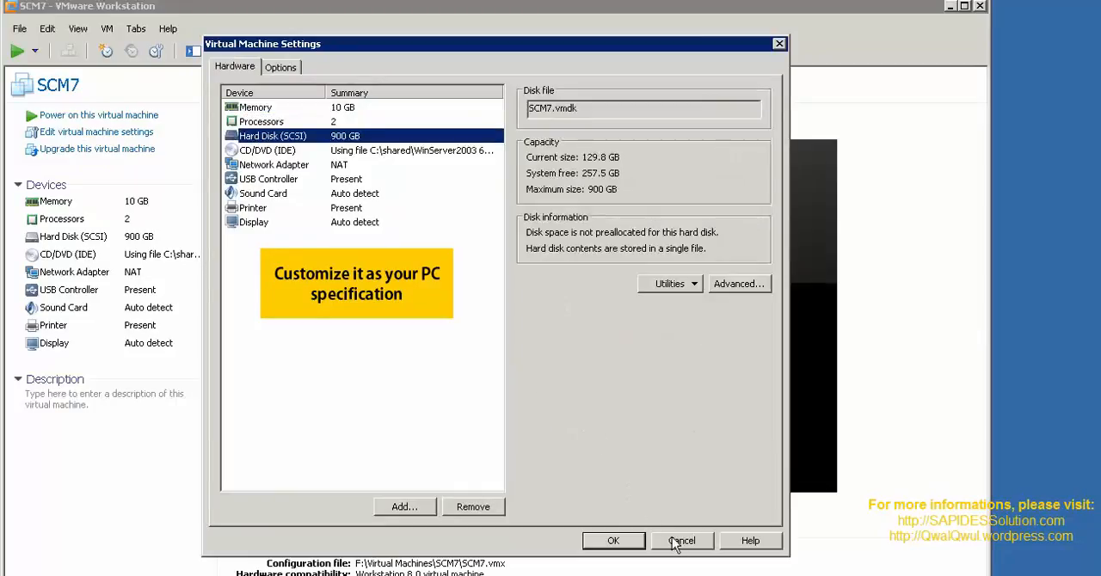
pyautogui.click(681, 540)
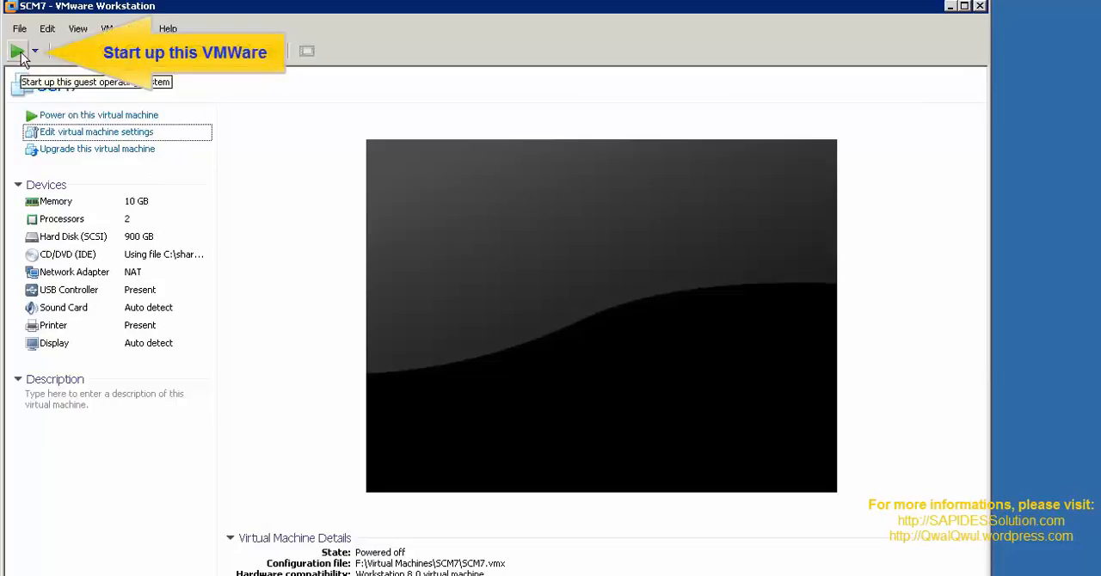
# - Power on SCM7 and log on to Windows Server 2003 as Administrator
pyautogui.click(18, 50)
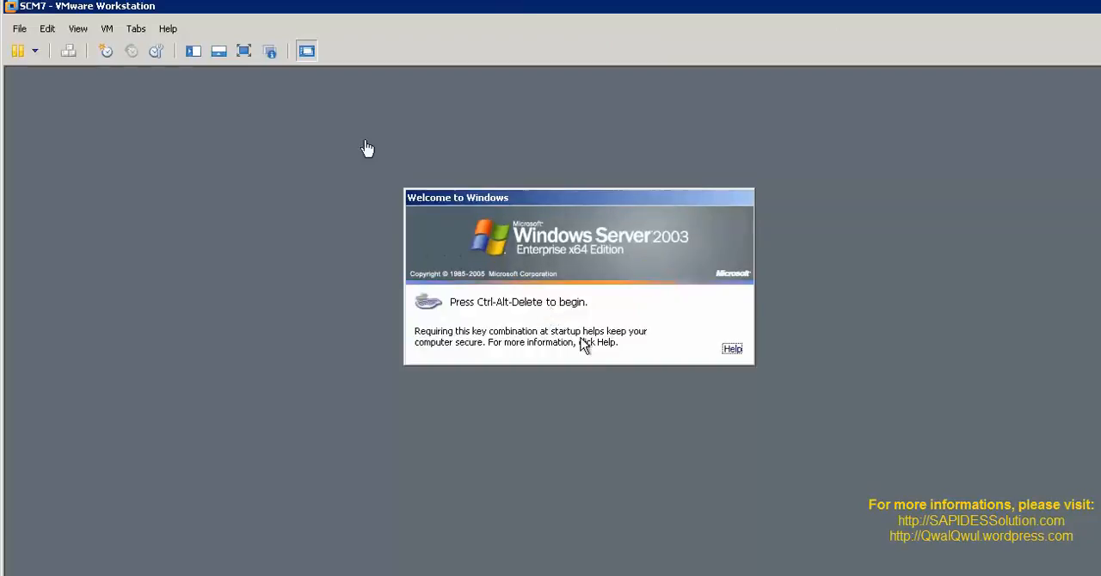
pyautogui.click(107, 28)
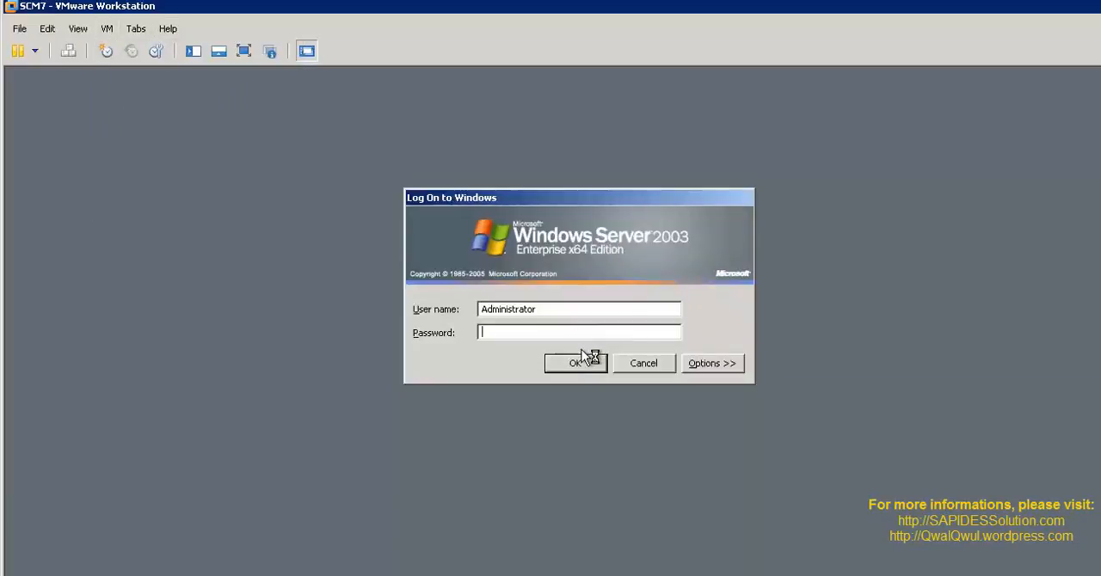
pyautogui.write('•')
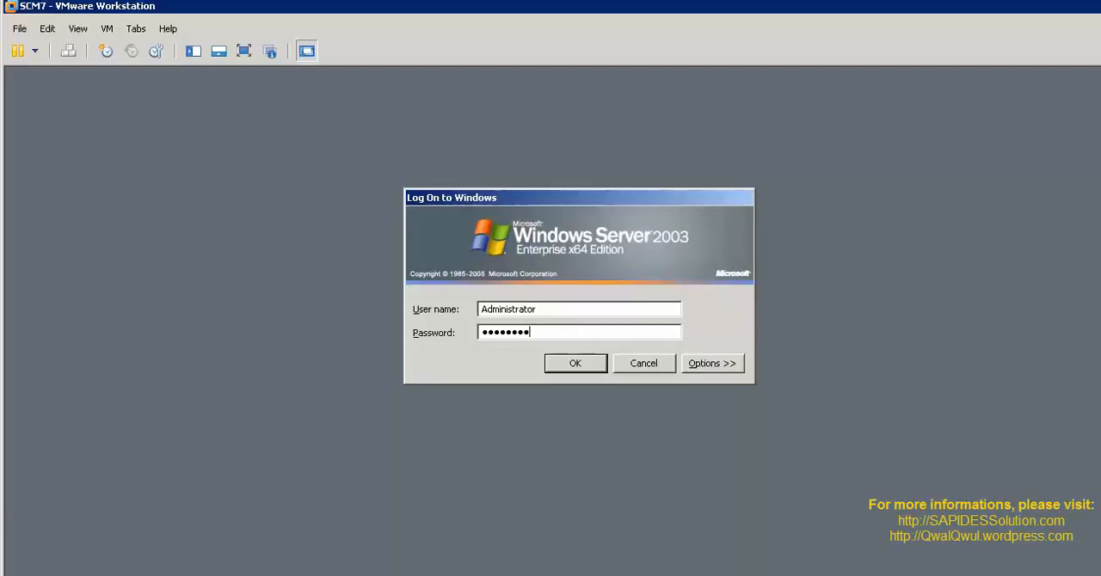
pyautogui.click(575, 363)
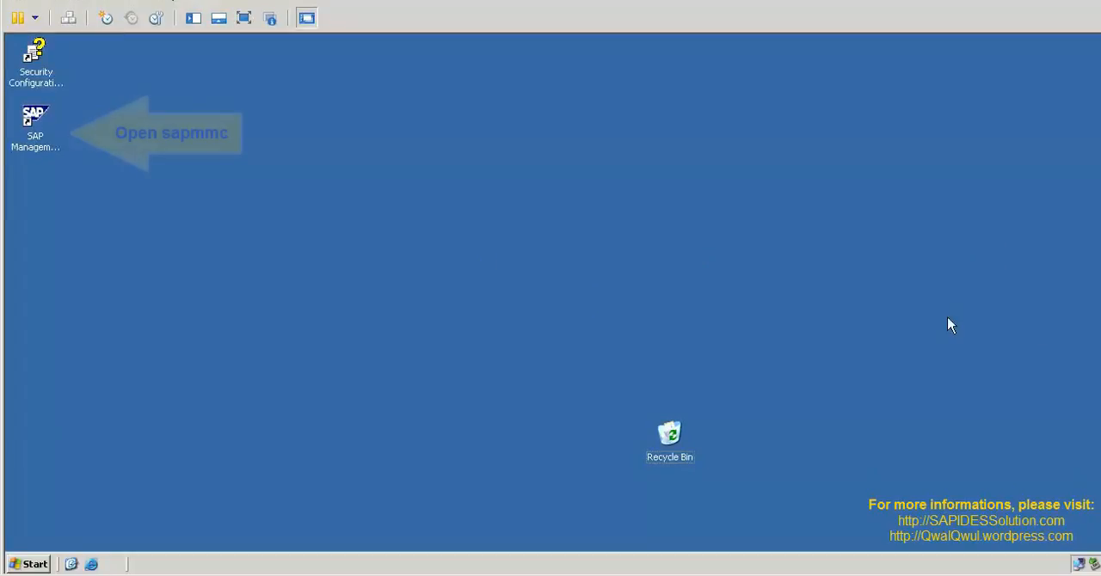
# - Launch SAP Management Console and list the DAA and ISC systems under SAP Systems
pyautogui.click(35, 137)
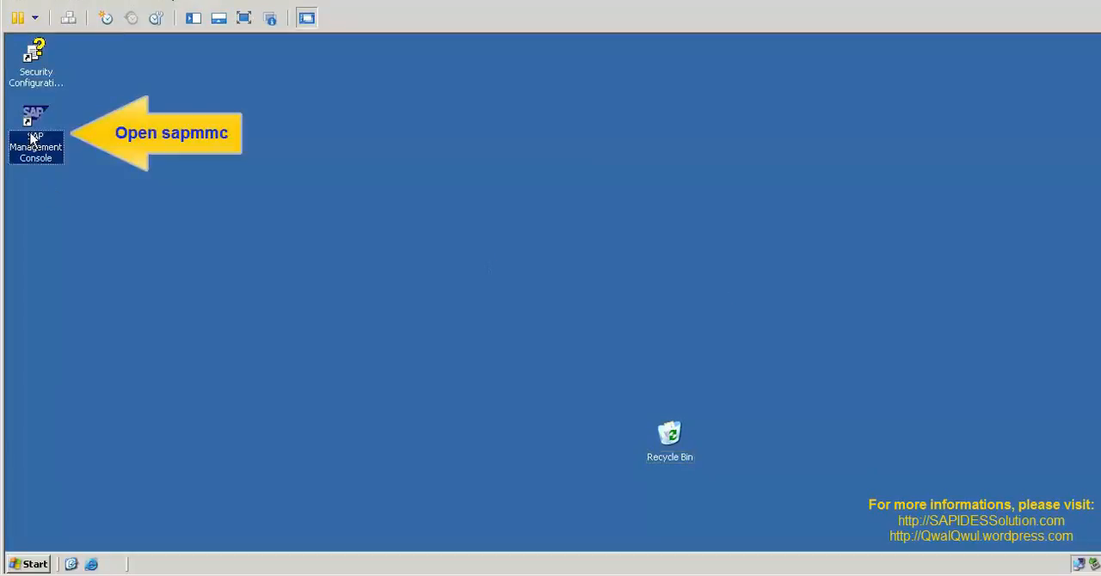
pyautogui.doubleClick(34, 138)
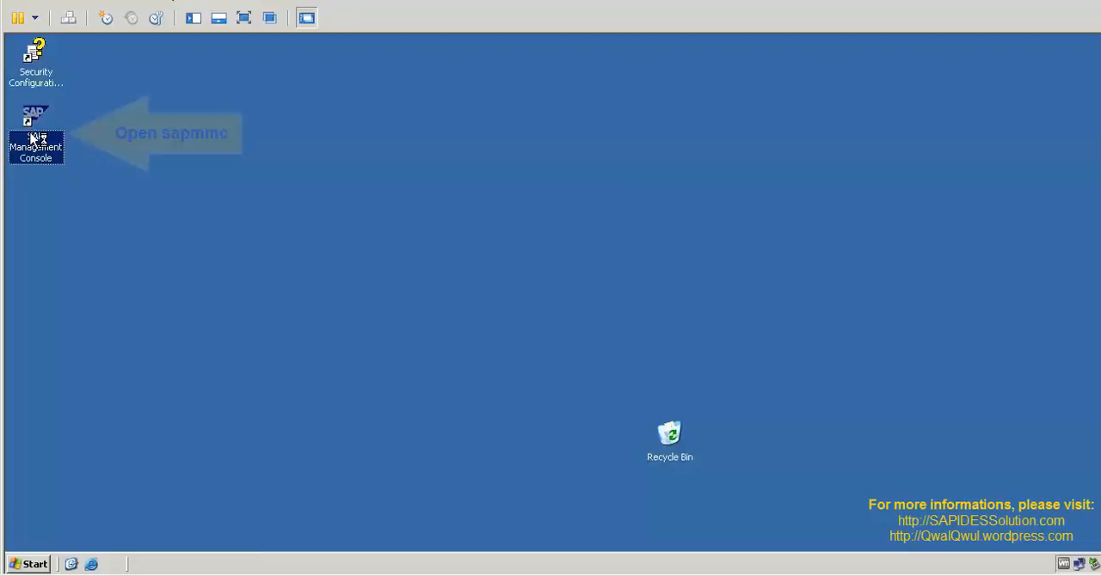
pyautogui.doubleClick(34, 129)
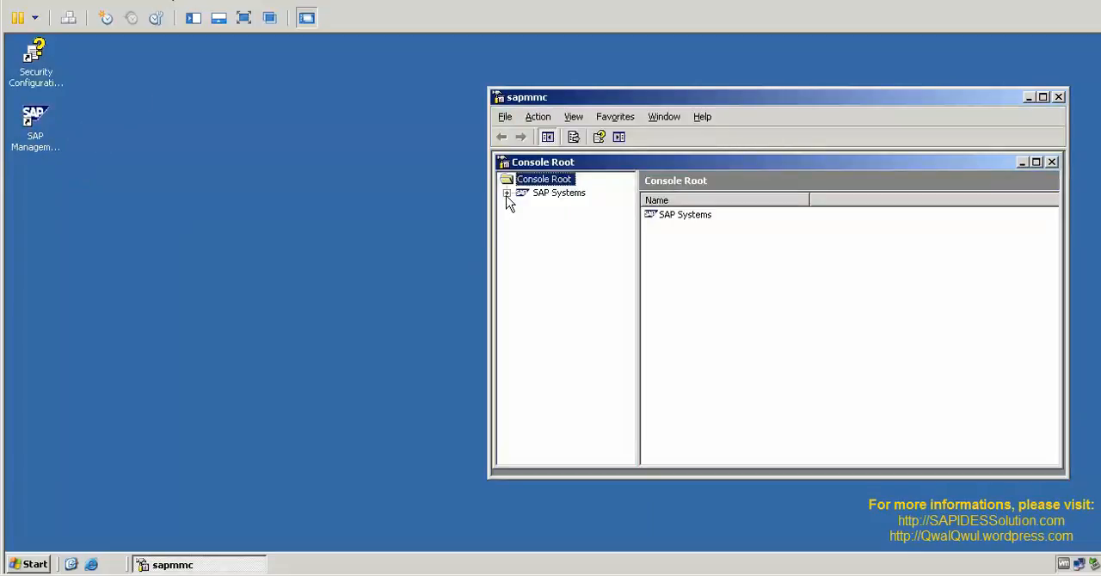
pyautogui.click(506, 192)
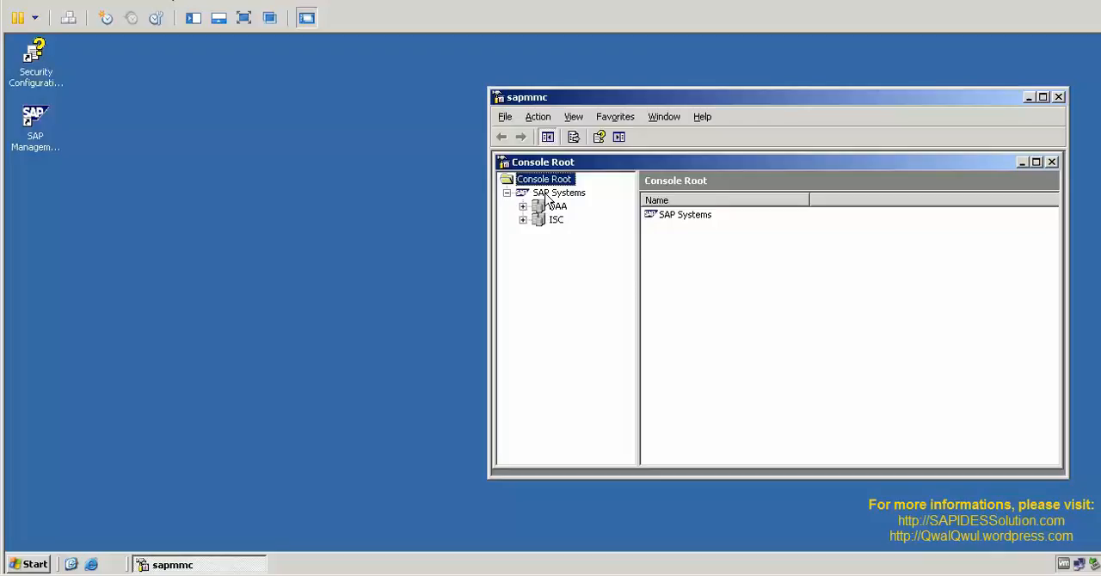
pyautogui.click(559, 193)
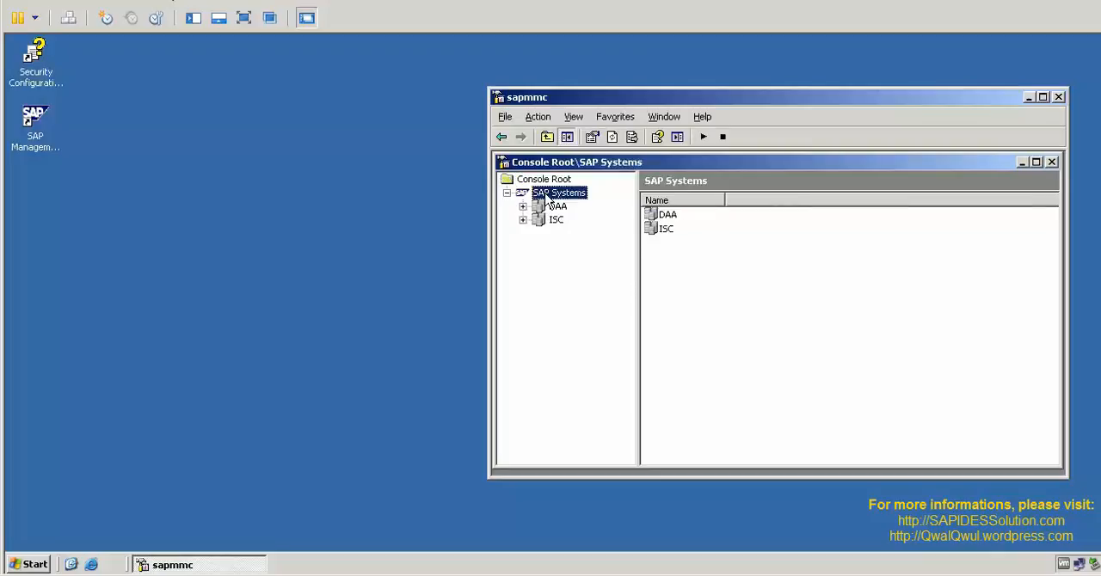
pyautogui.moveTo(450, 96)
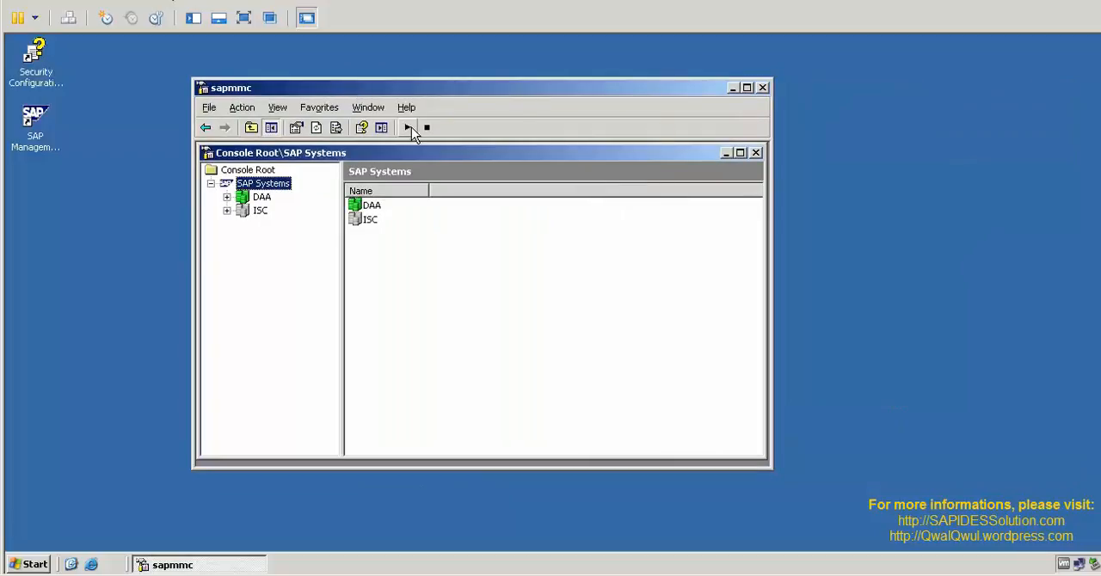
# - Start the SAP system with the default timeout and administrator credentials
pyautogui.click(410, 127)
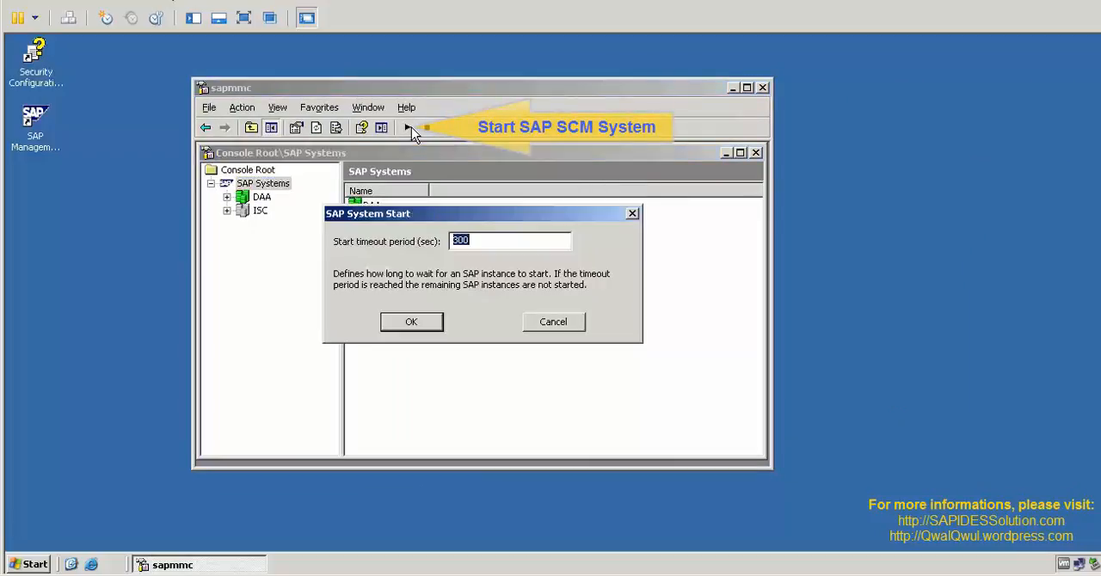
pyautogui.click(411, 320)
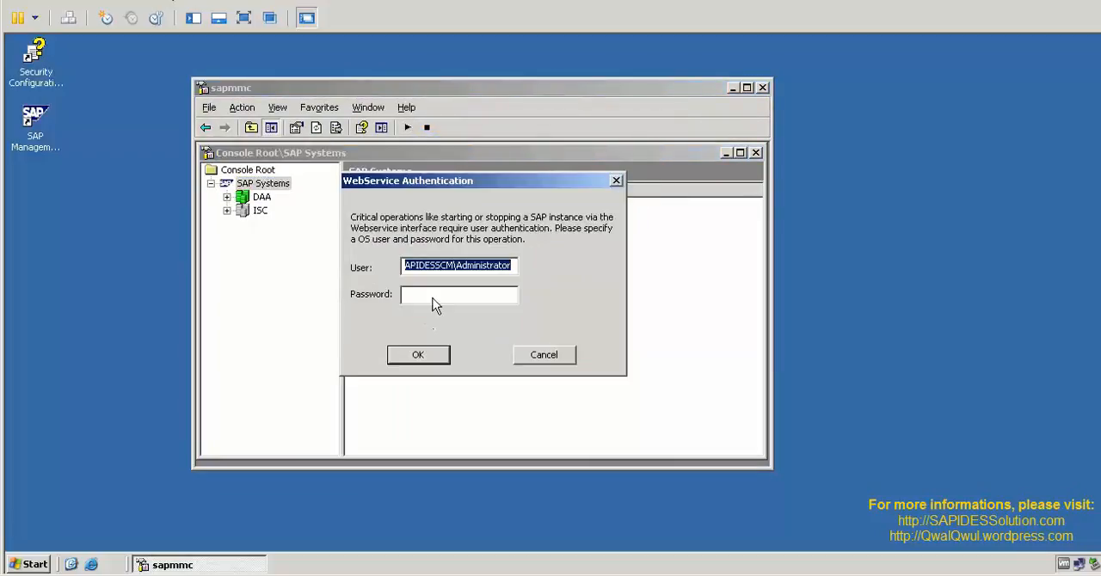
pyautogui.write('***')
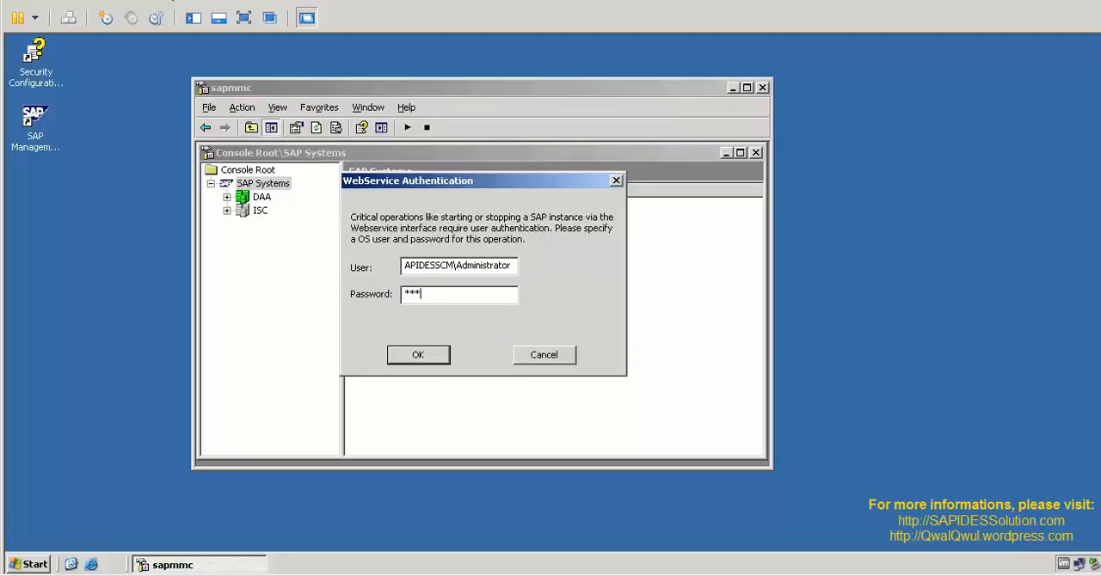
pyautogui.write('****')
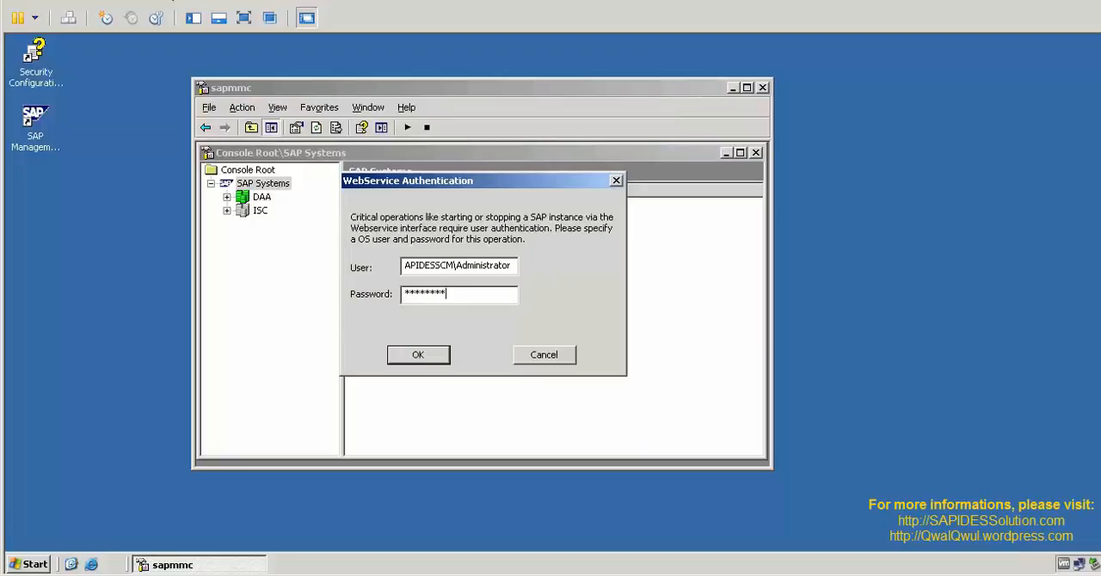
pyautogui.moveTo(418, 354)
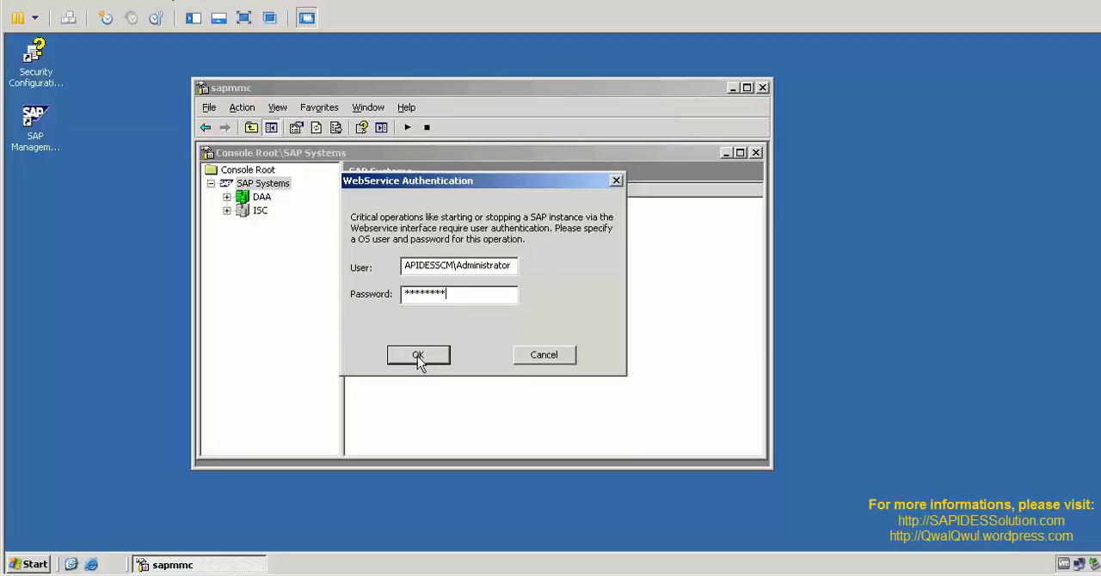
pyautogui.click(418, 355)
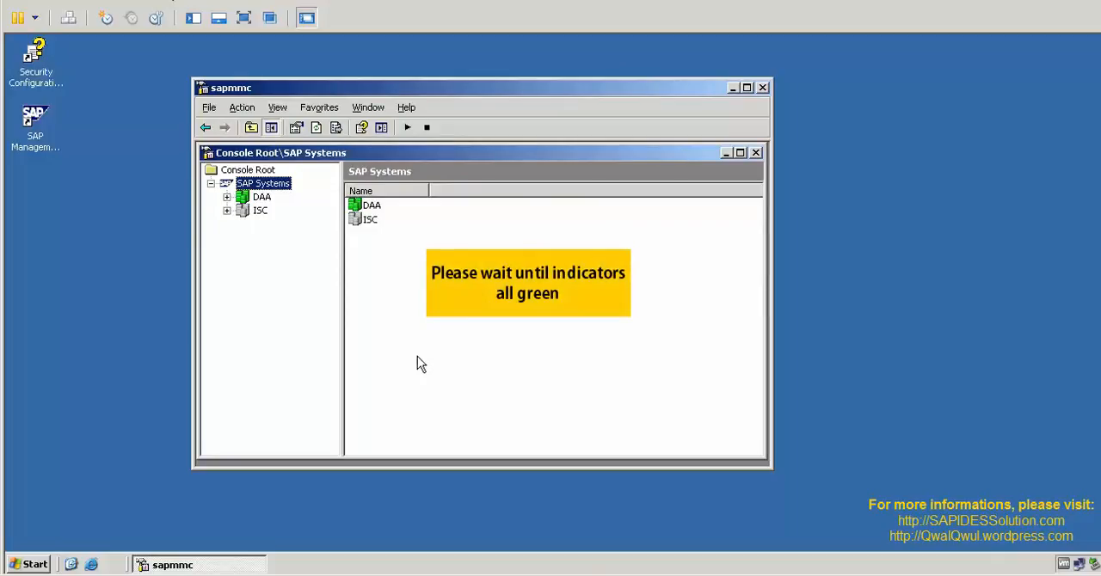
# - Start the ISC system so both DAA and ISC show green
pyautogui.rightClick(445, 291)
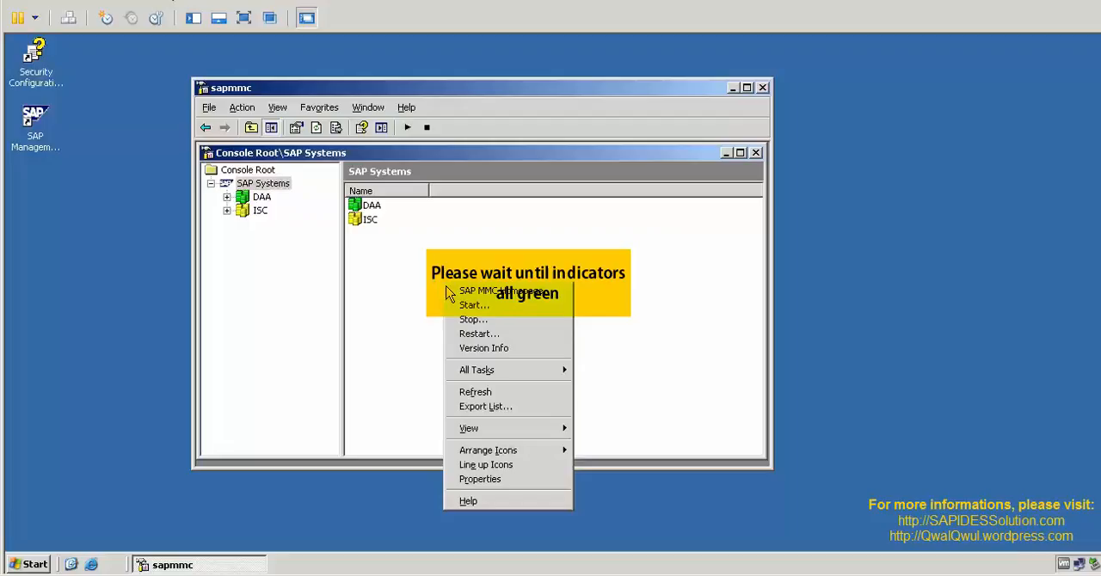
pyautogui.click(456, 396)
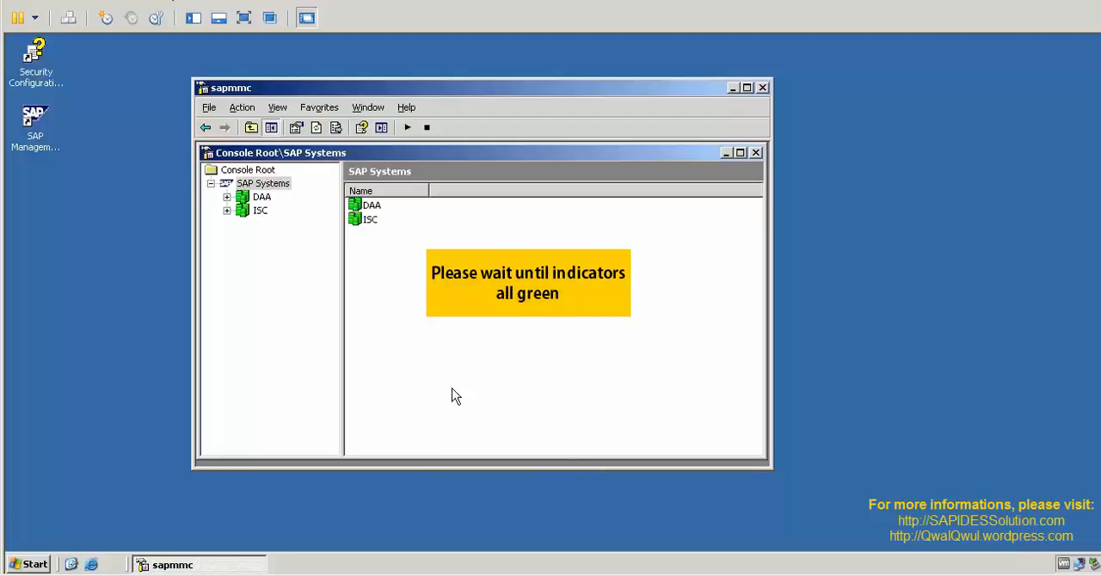
pyautogui.moveTo(409, 265)
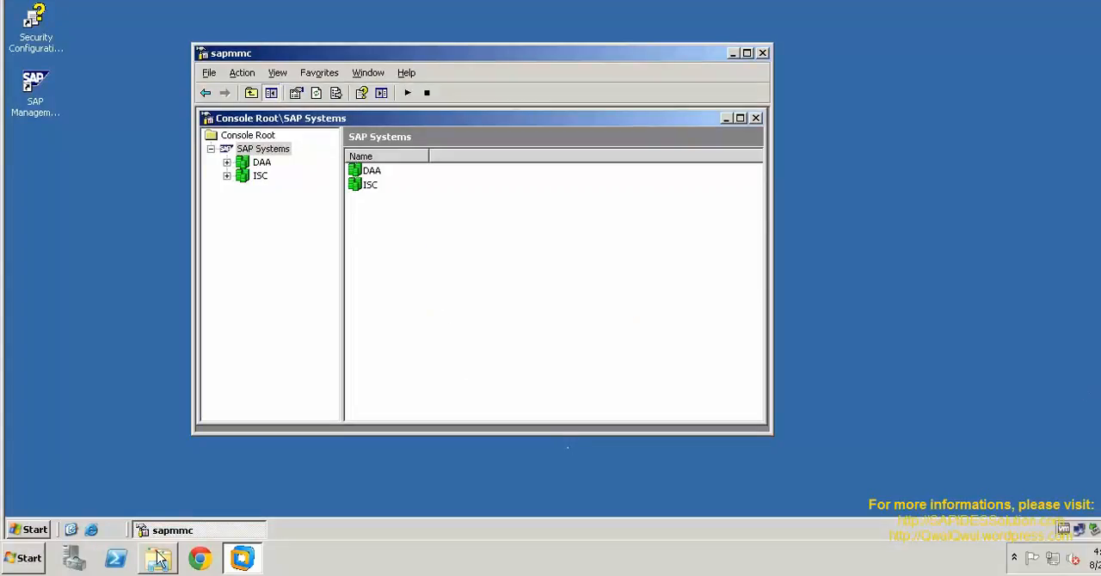
# - Launch SAP Logon from the Start menu and log on to client 800
pyautogui.click(28, 554)
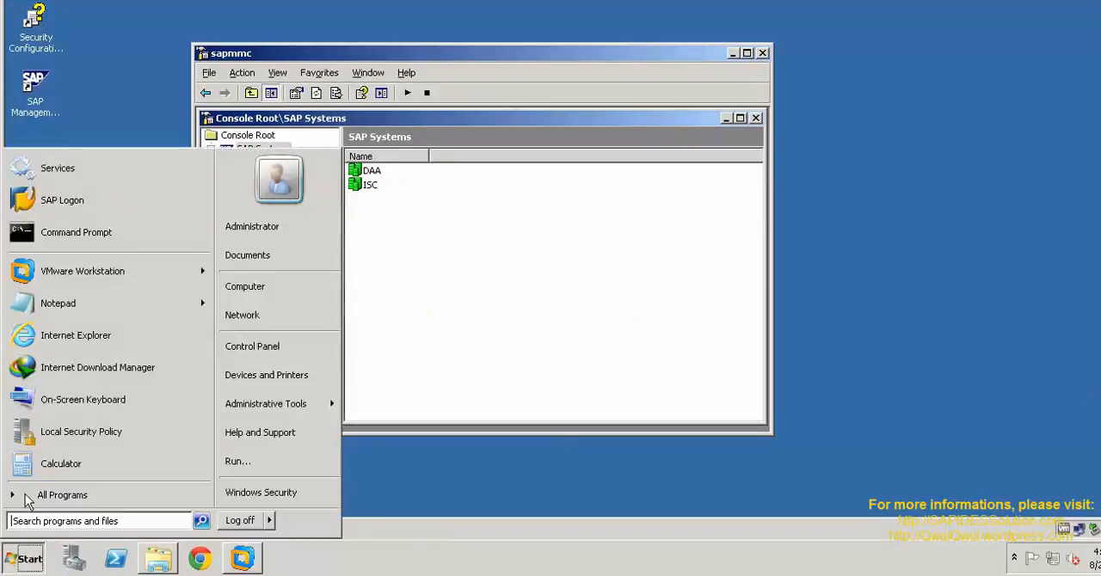
pyautogui.click(72, 210)
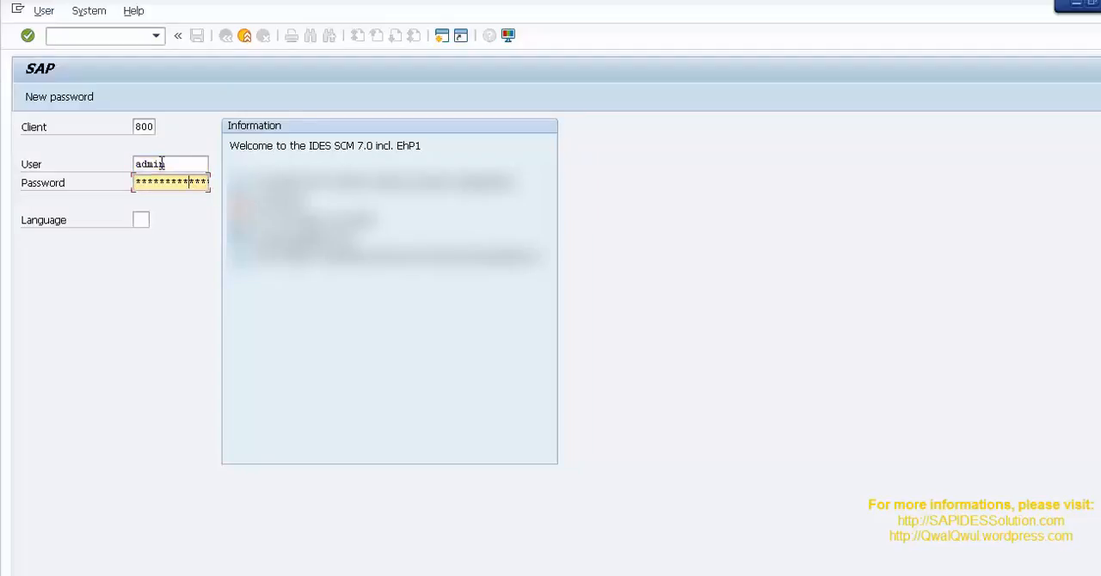
pyautogui.press('enter')
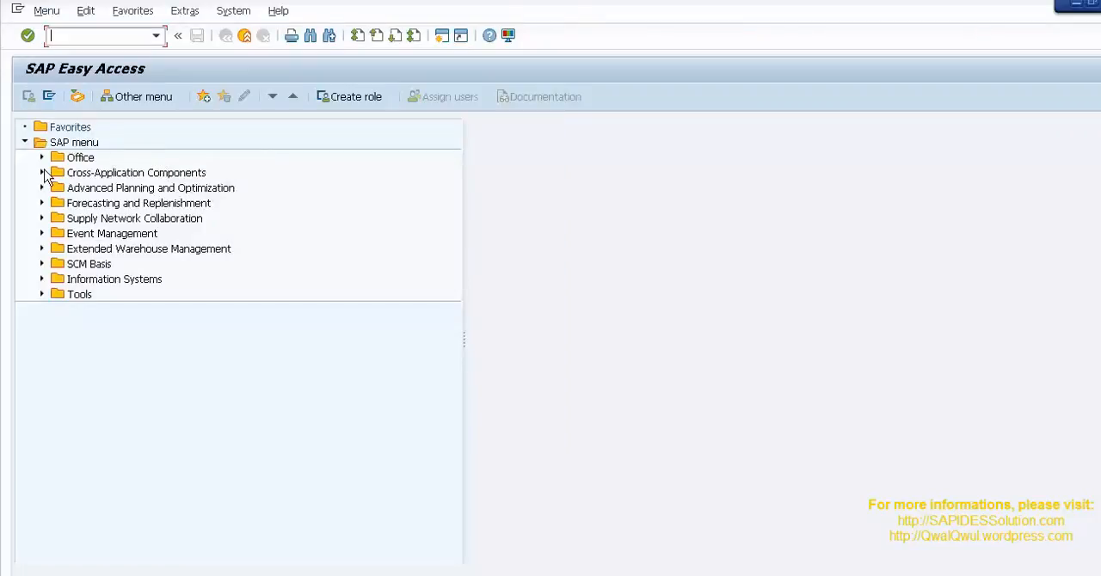
# - Expand Advanced Planning and Optimization down to Demand Planning in Easy Access
pyautogui.click(42, 172)
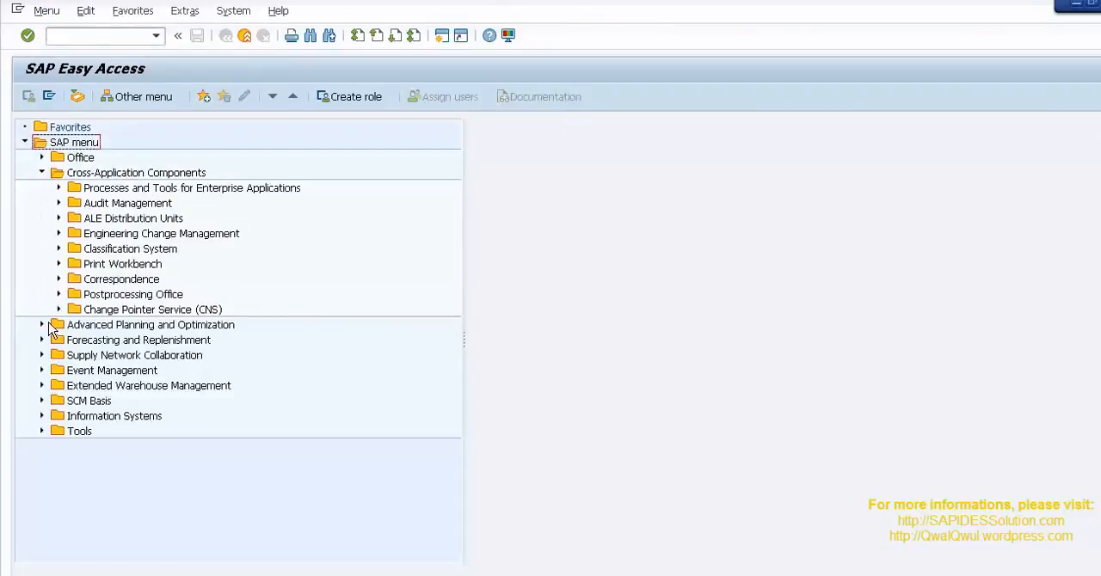
pyautogui.click(41, 324)
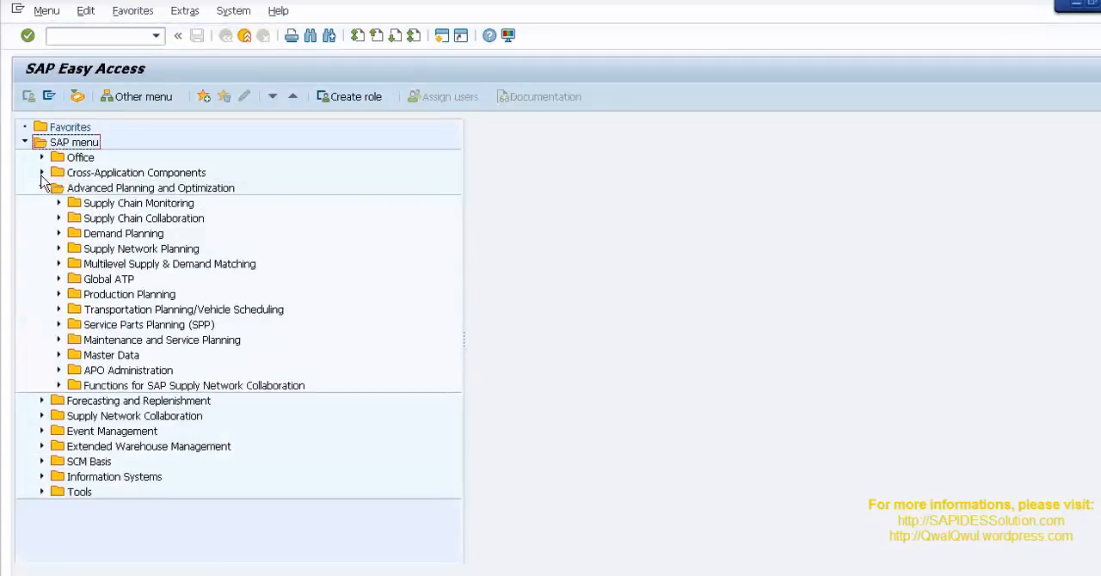
pyautogui.click(59, 234)
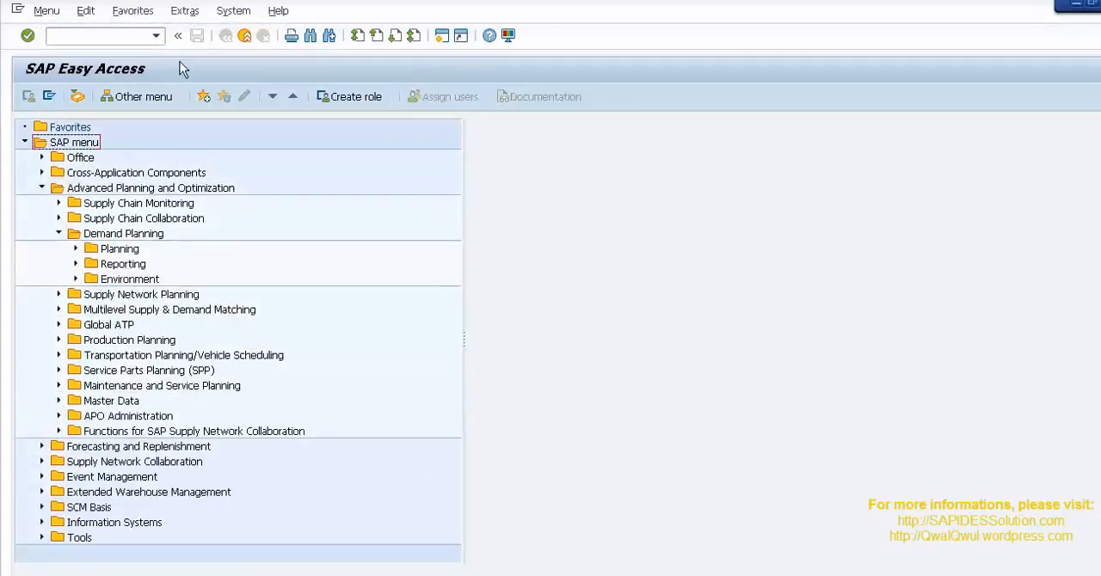
# - Show System Status for client 800 and view the SAP SCM 7.0 component versions
pyautogui.click(234, 10)
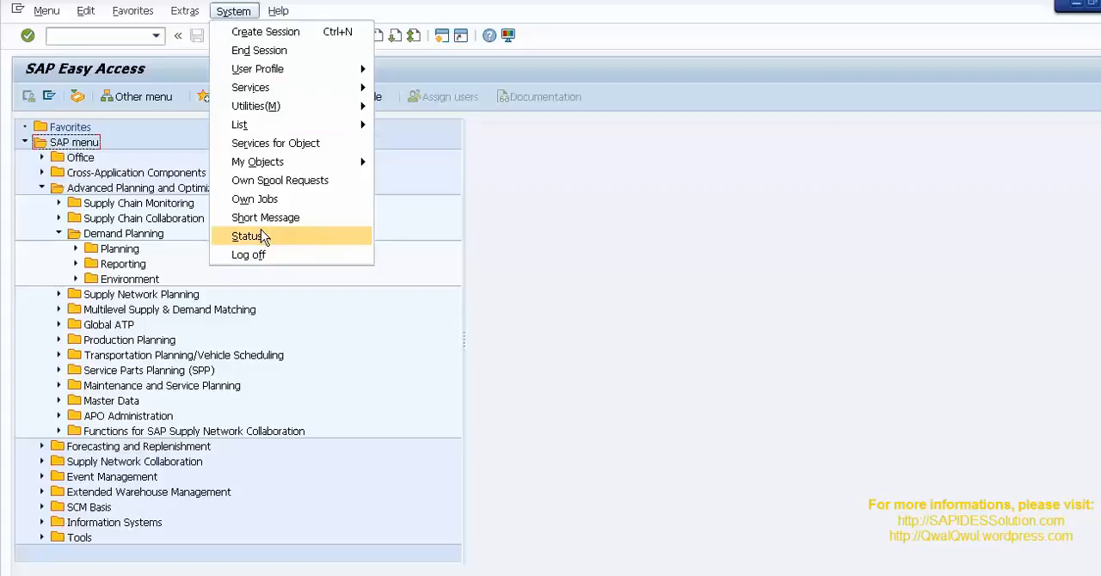
pyautogui.click(247, 236)
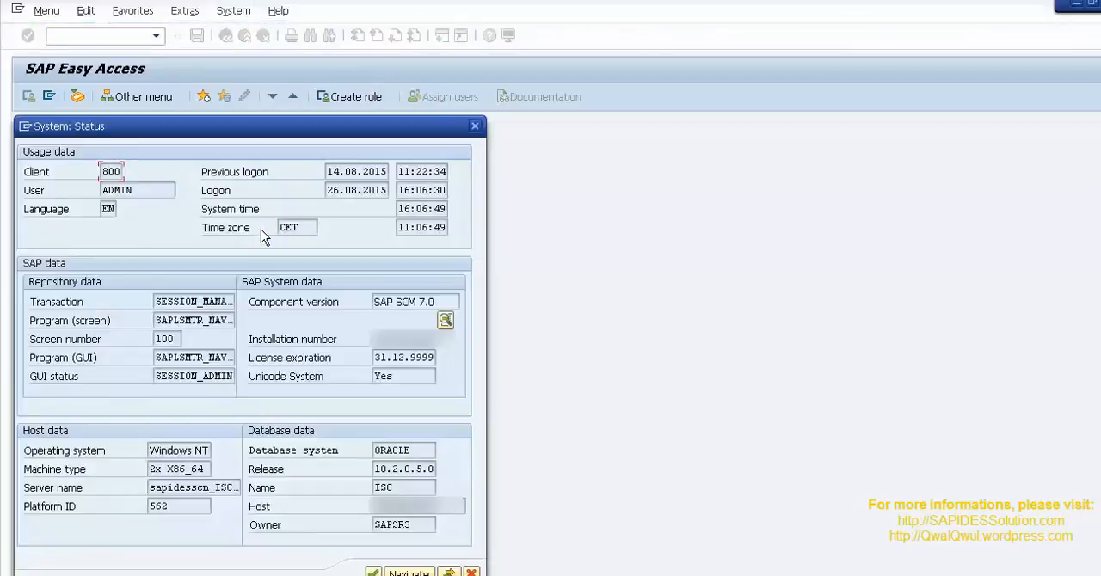
pyautogui.moveTo(361, 135)
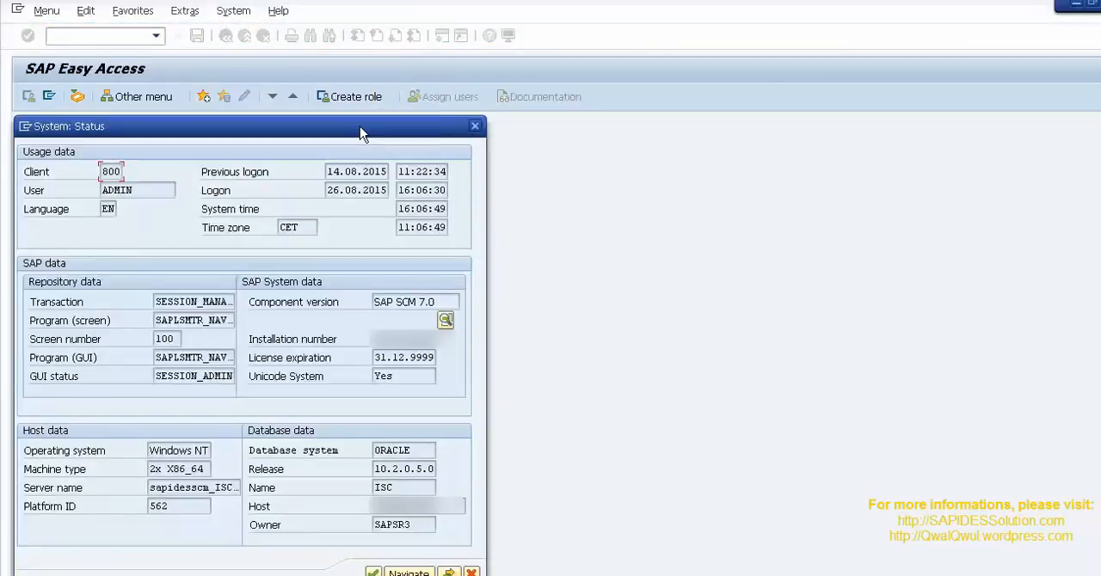
pyautogui.moveTo(249, 128); pyautogui.dragTo(250, 75)
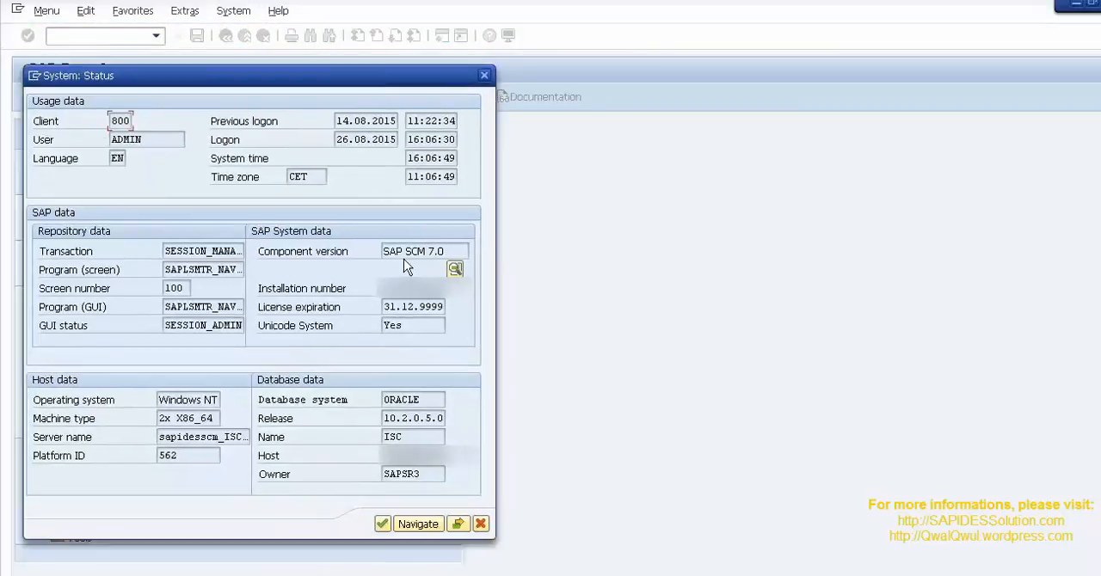
pyautogui.click(454, 268)
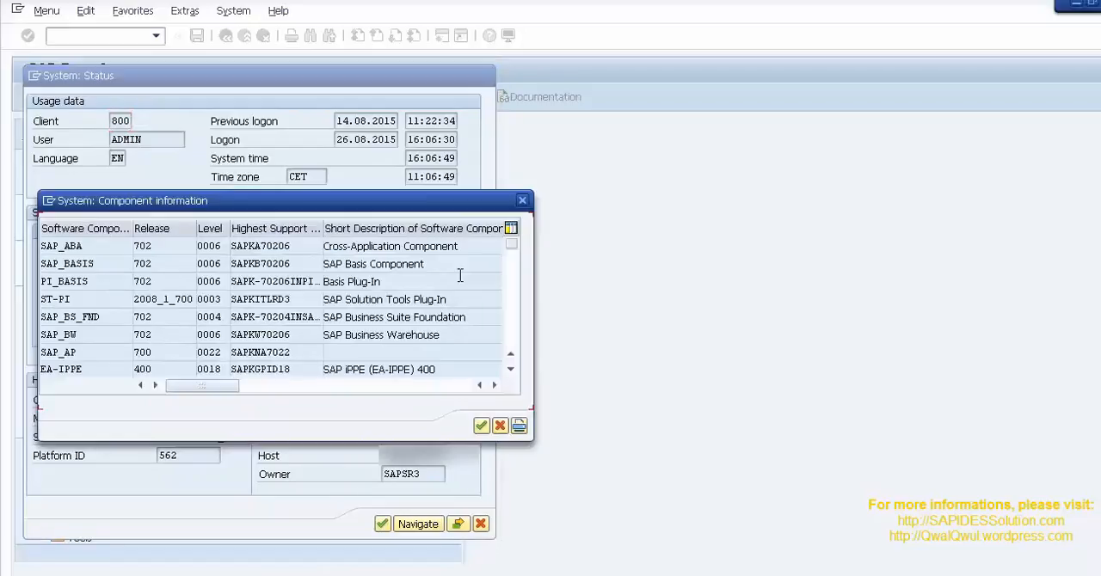
pyautogui.click(521, 200)
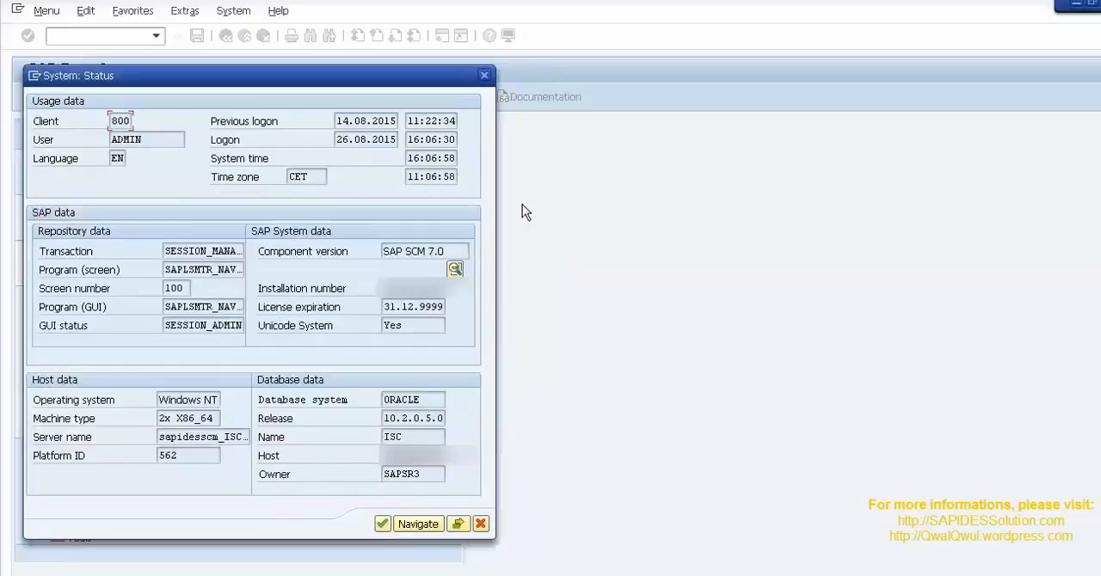
pyautogui.moveTo(382, 472)
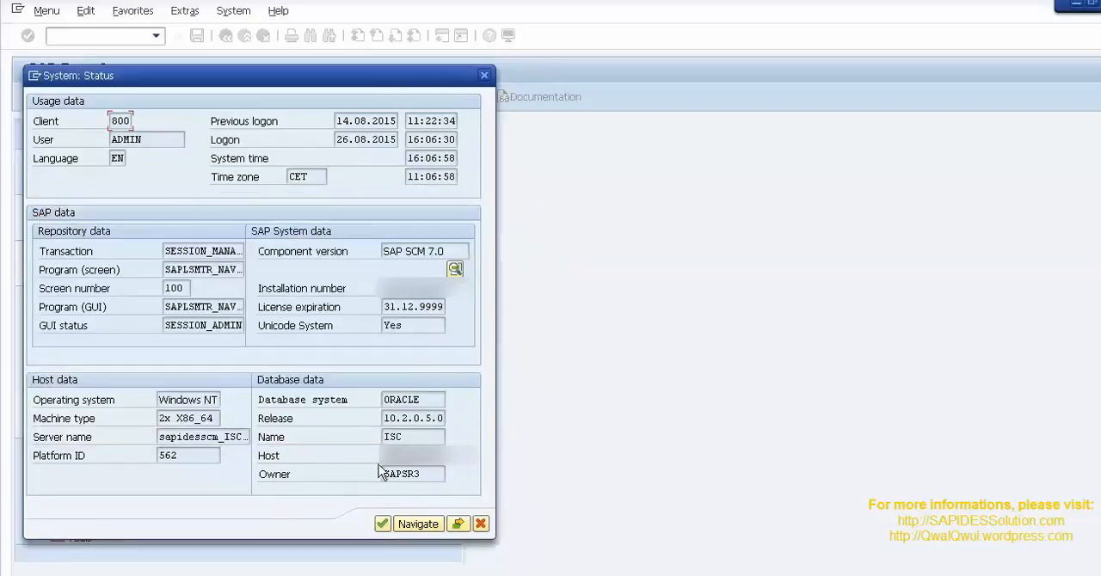